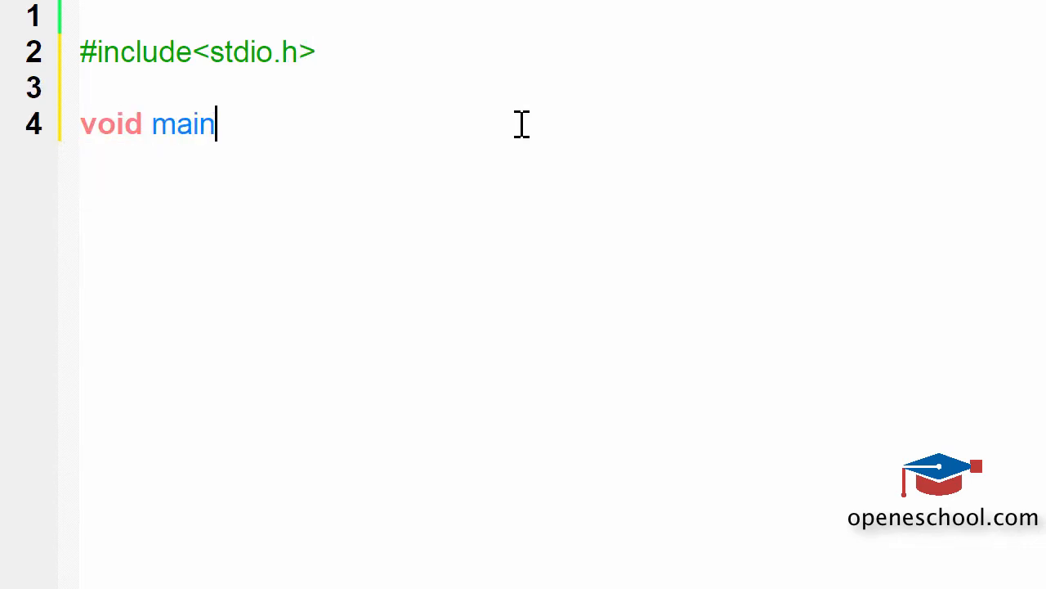
# Write main's parentheses and braces with float f = 1.5 ; inside, leaving blank lines below.
pyautogui.write('()')
pyautogui.write('{')
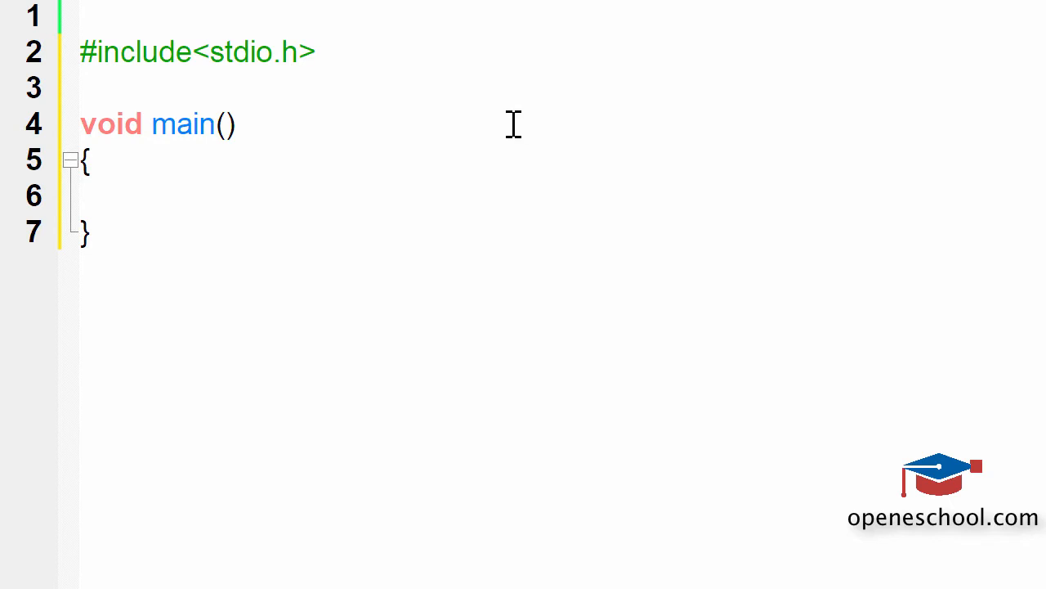
pyautogui.write('float')
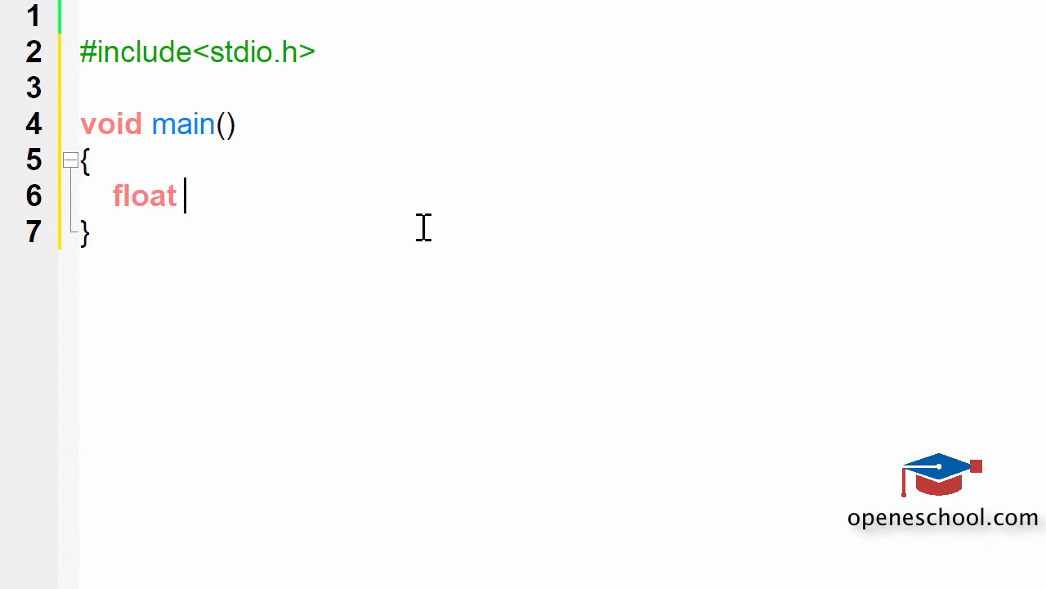
pyautogui.write('f = 1.5 ;')
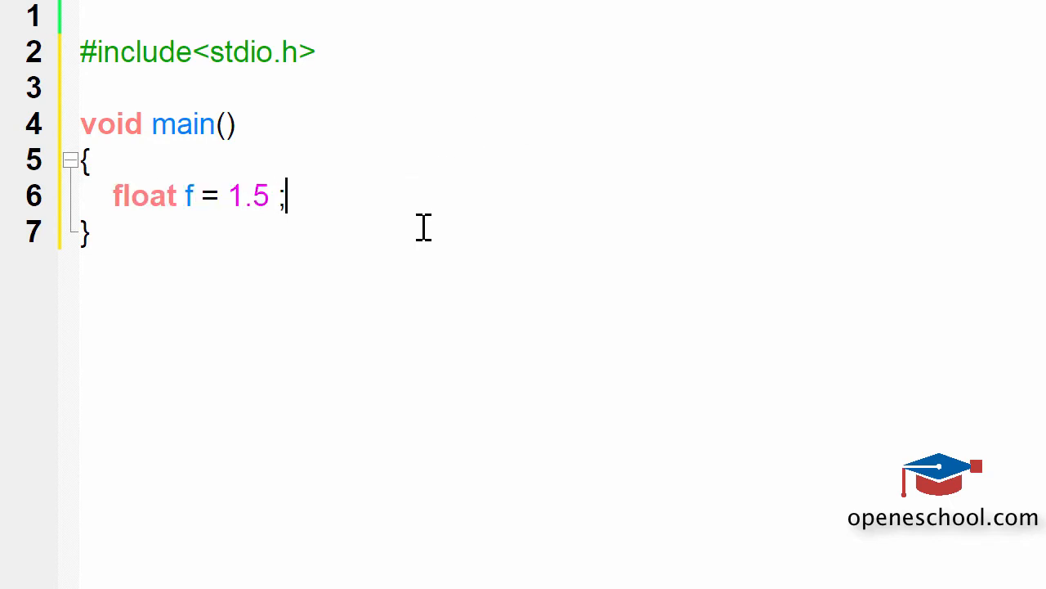
pyautogui.doubleClick(186, 196)
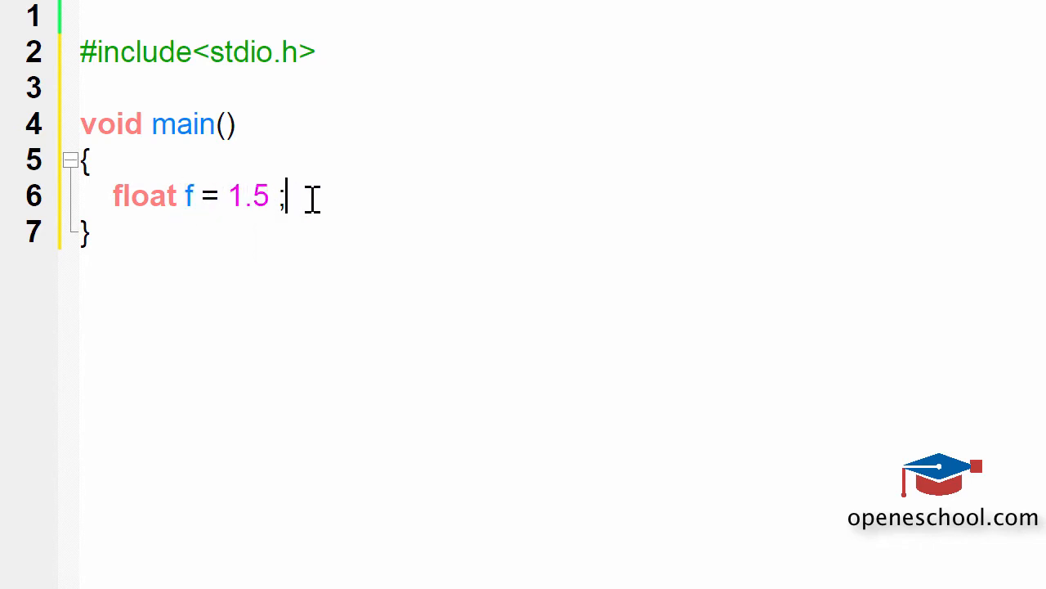
pyautogui.press('Enter')
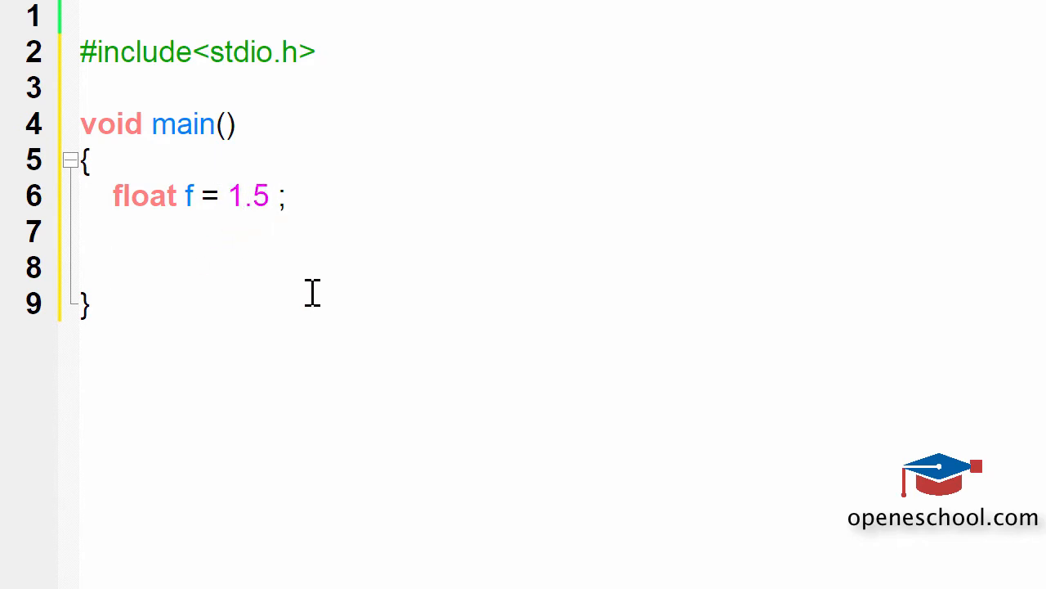
# Add printf(f) below the declaration and position the caret just before f.
pyautogui.write('printf()')
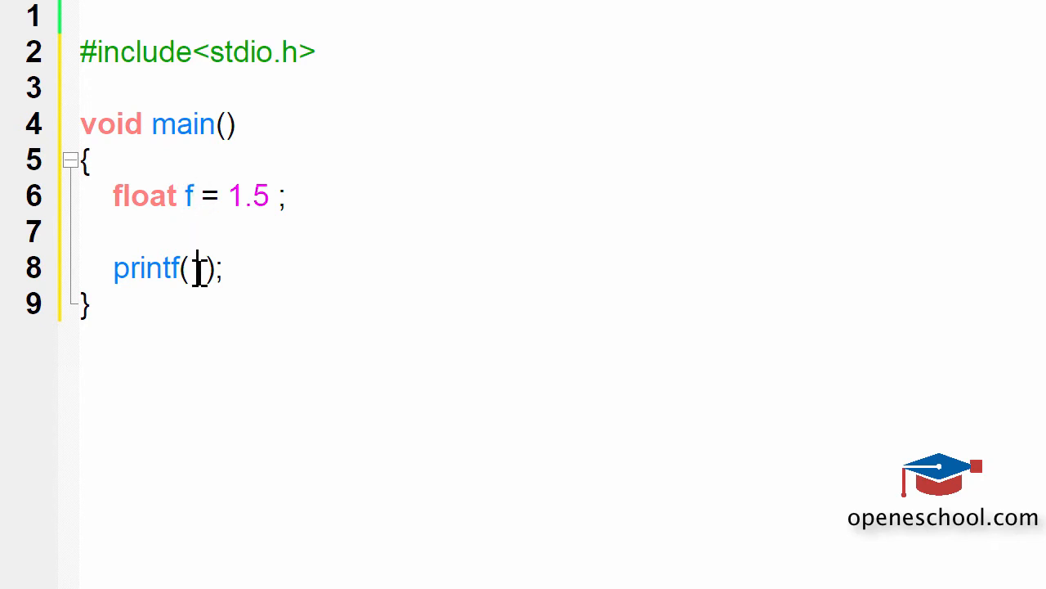
pyautogui.write('f')
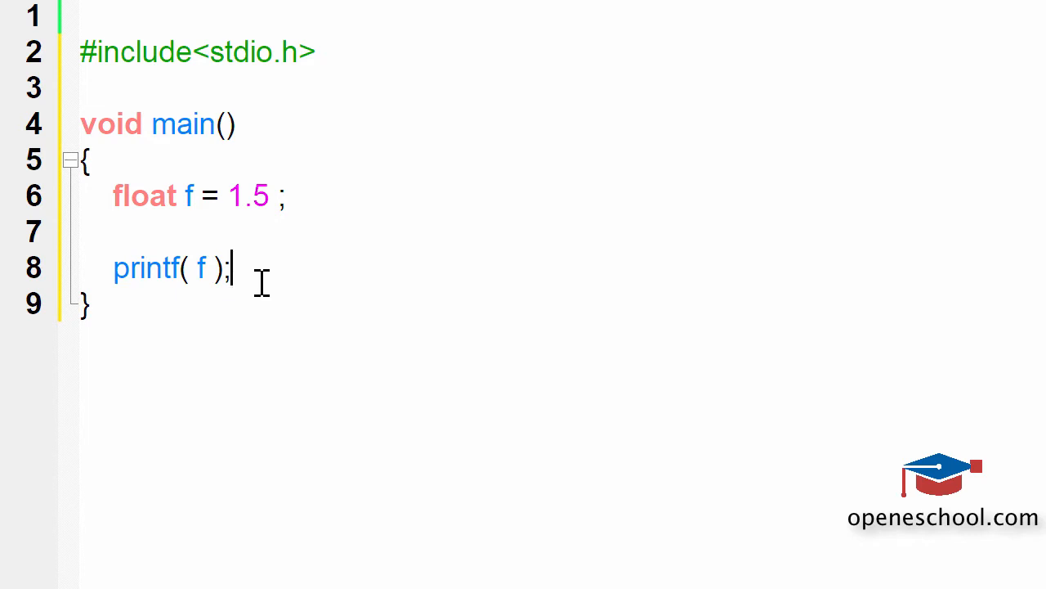
pyautogui.moveTo(187, 196)
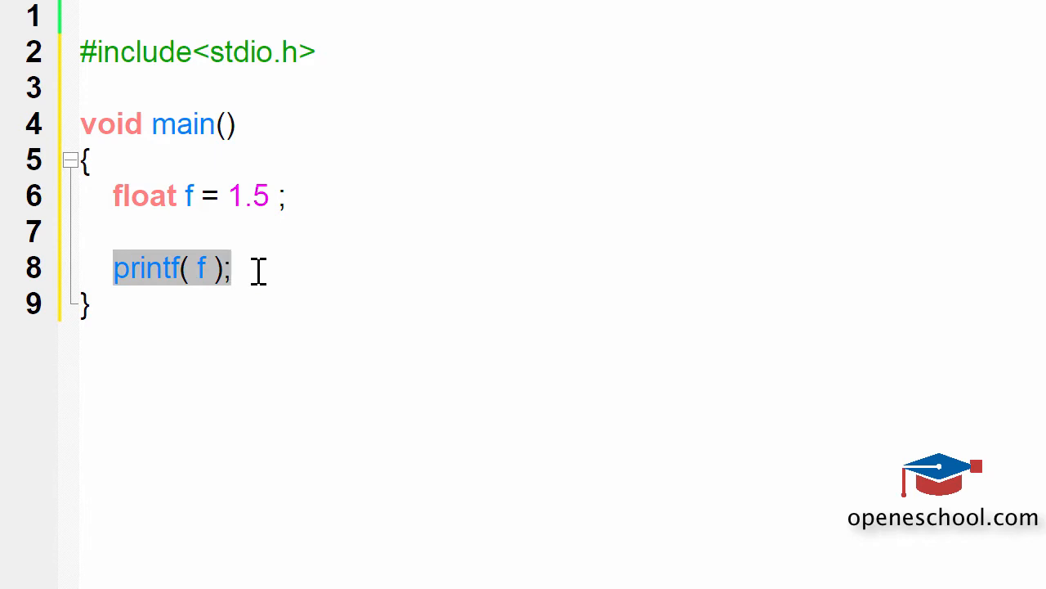
pyautogui.click(232, 268)
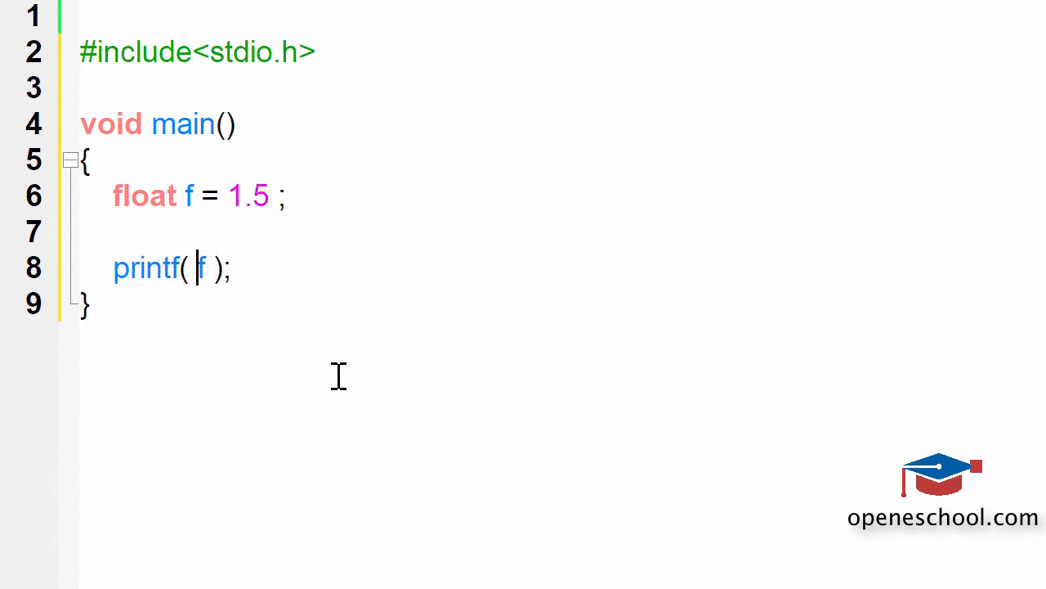
# Wrap f in double quotes as "f" and build and run to see f in the console.
pyautogui.write('"f')
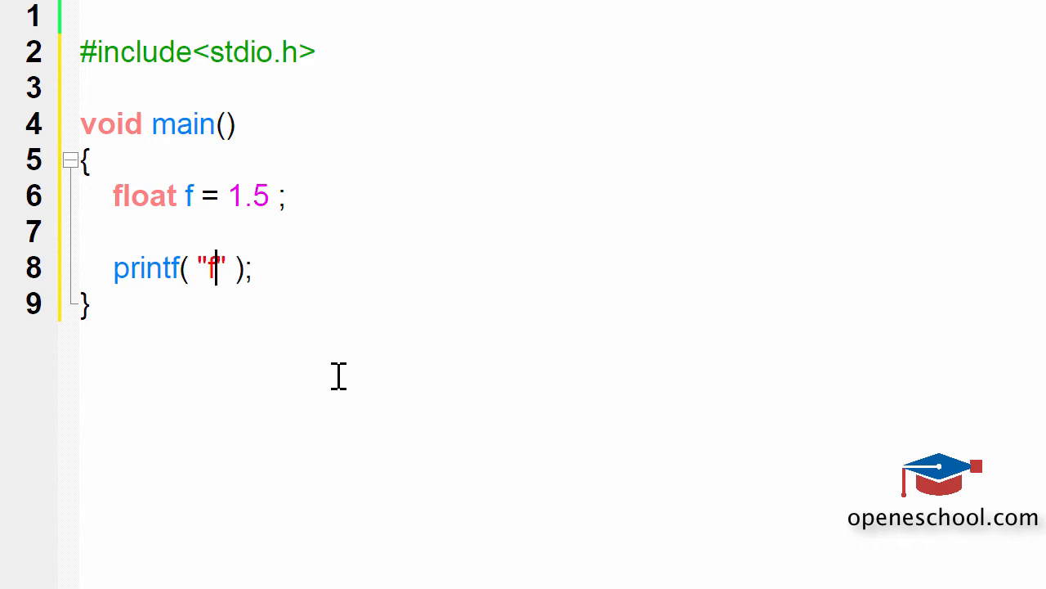
pyautogui.click(252, 268)
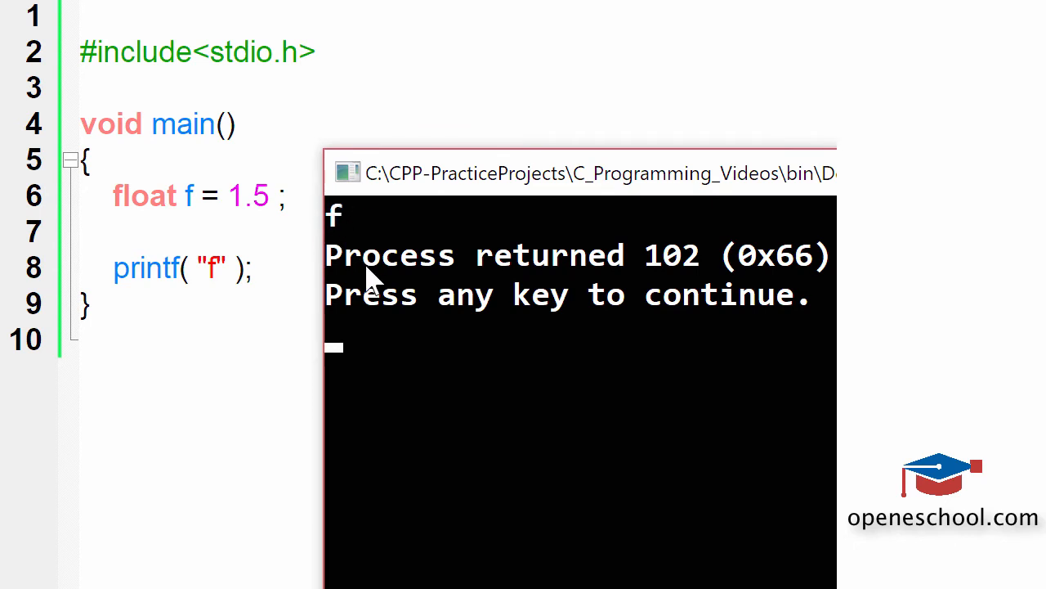
pyautogui.moveTo(356, 229)
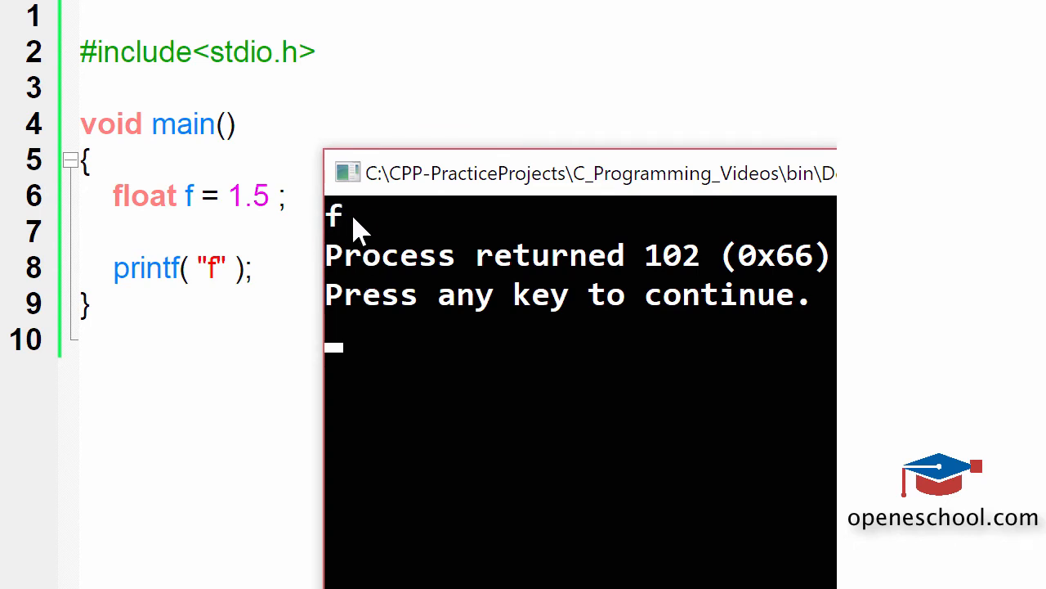
pyautogui.moveTo(226, 183)
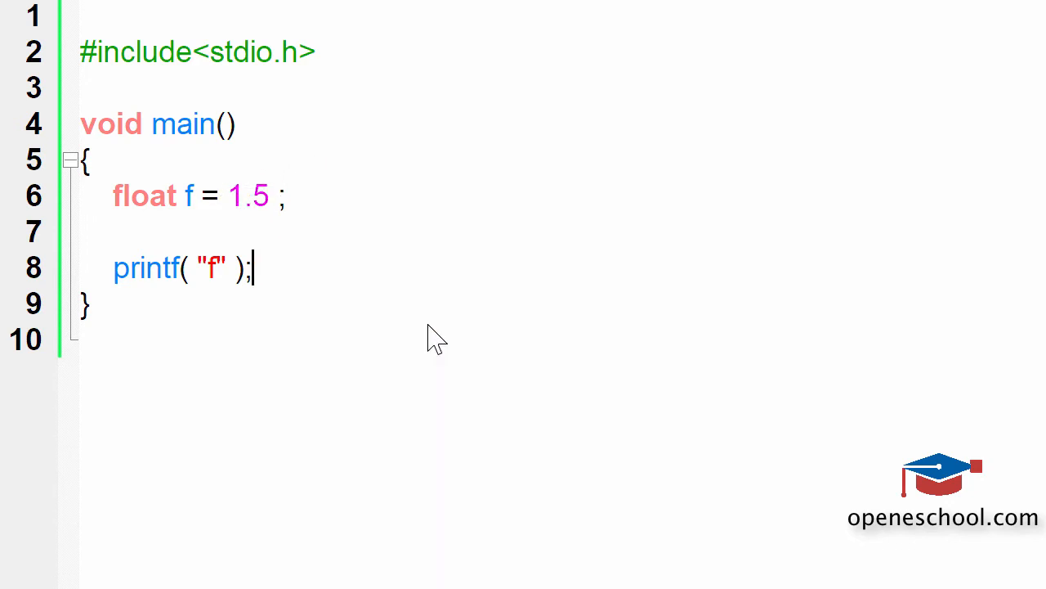
# Rewrite the call as printf("%f", f) with the %f specifier and f argument.
pyautogui.press('Backspace')
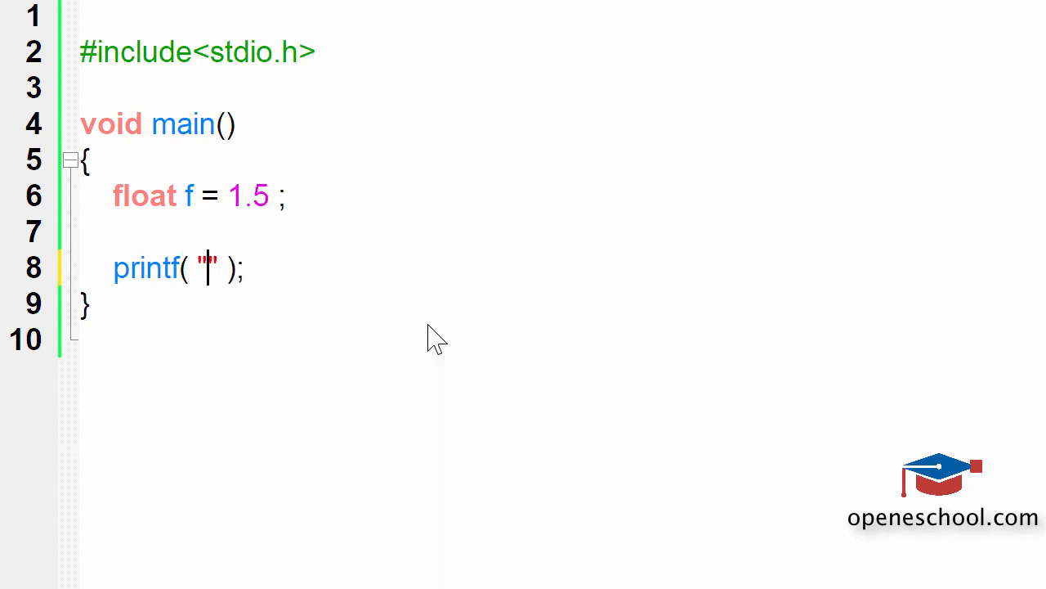
pyautogui.write('%f')
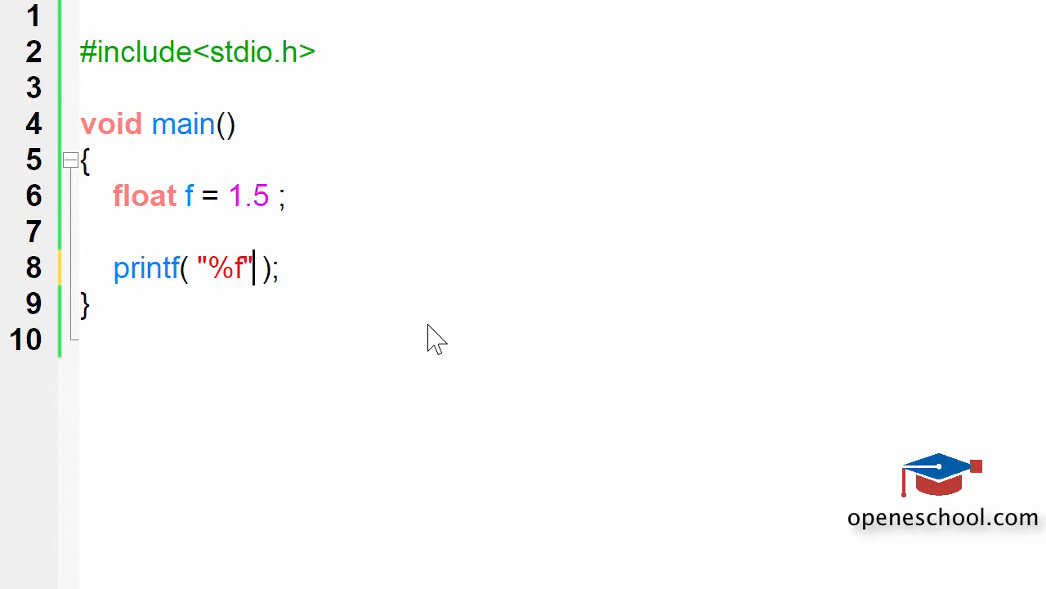
pyautogui.write(', f')
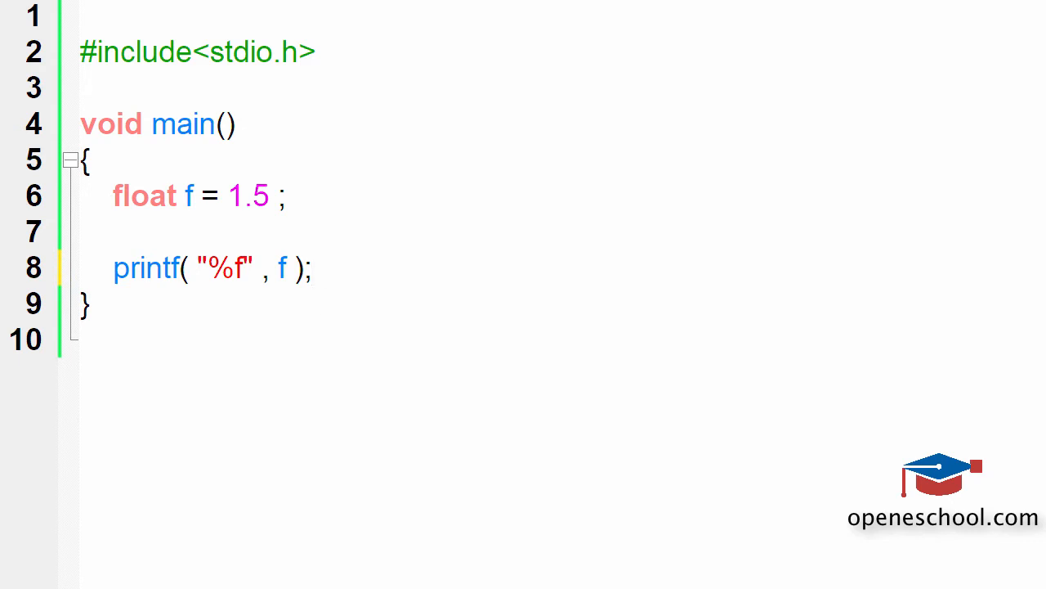
pyautogui.moveTo(170, 291)
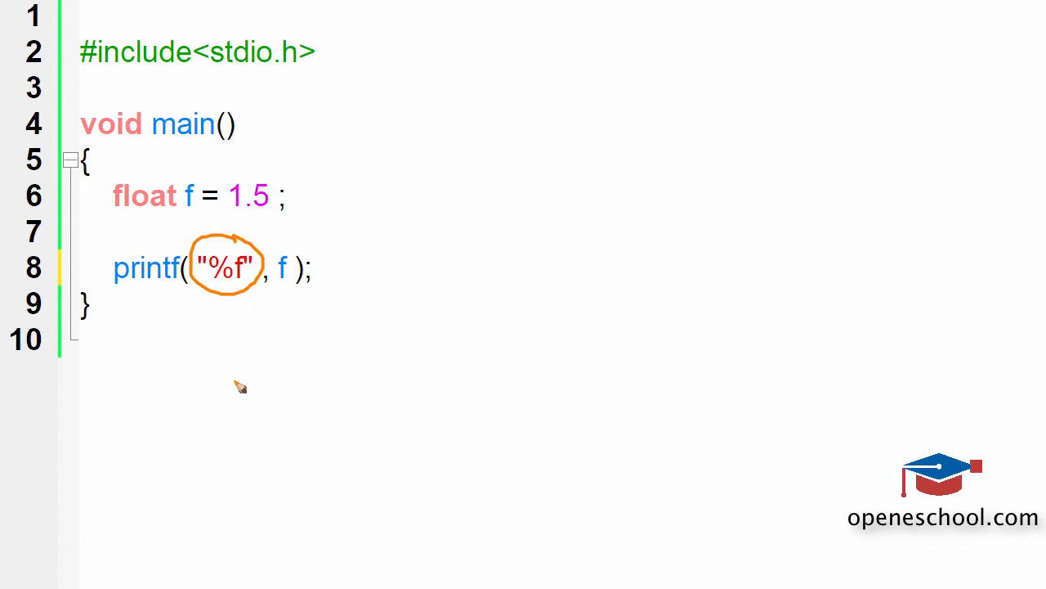
pyautogui.moveTo(242, 354)
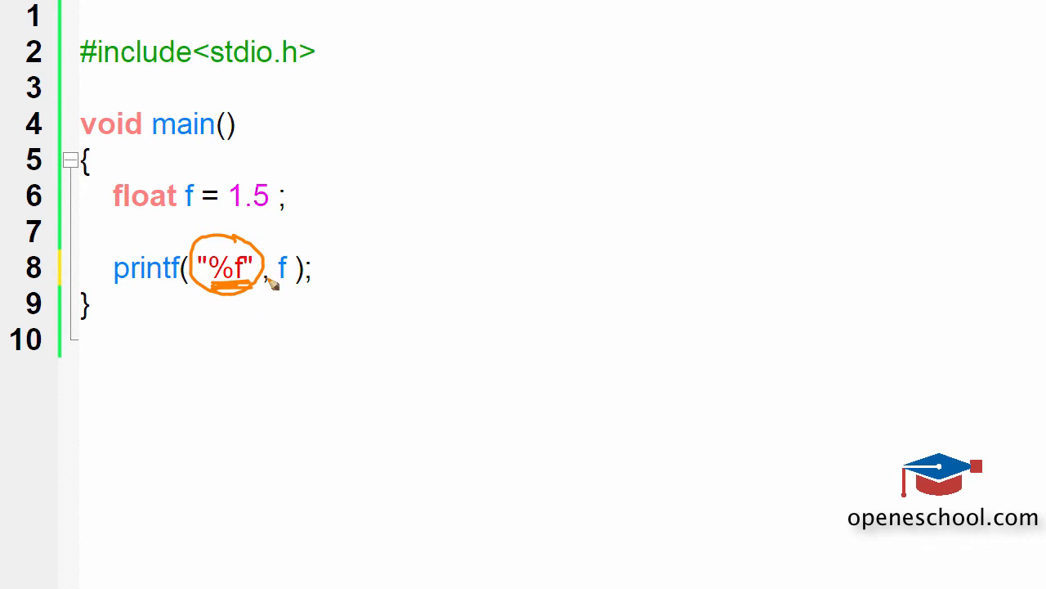
pyautogui.moveTo(272, 281)
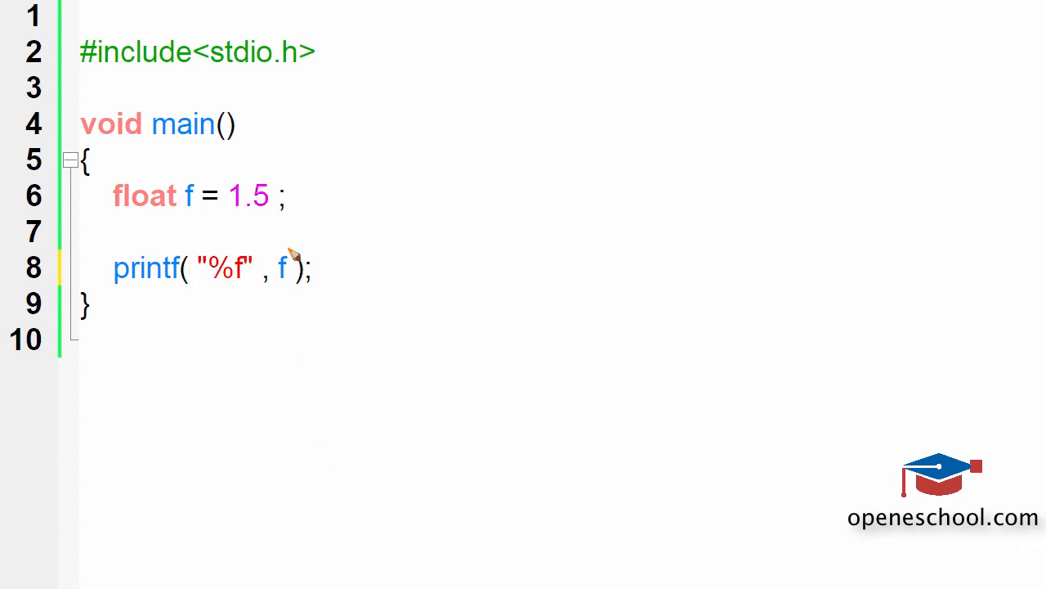
pyautogui.moveTo(268, 293)
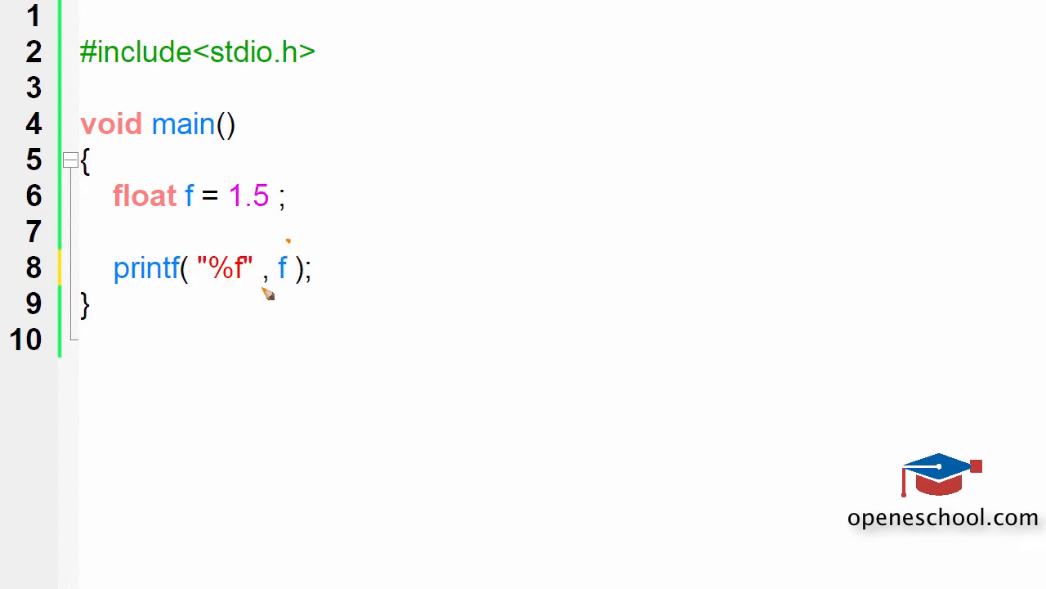
pyautogui.moveTo(278, 307)
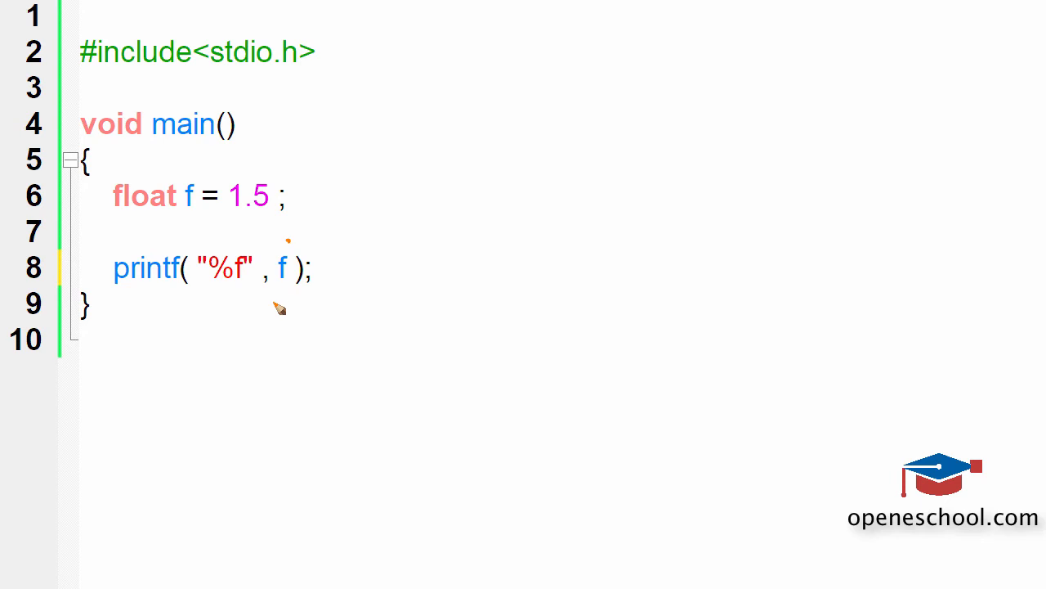
pyautogui.moveTo(291, 291)
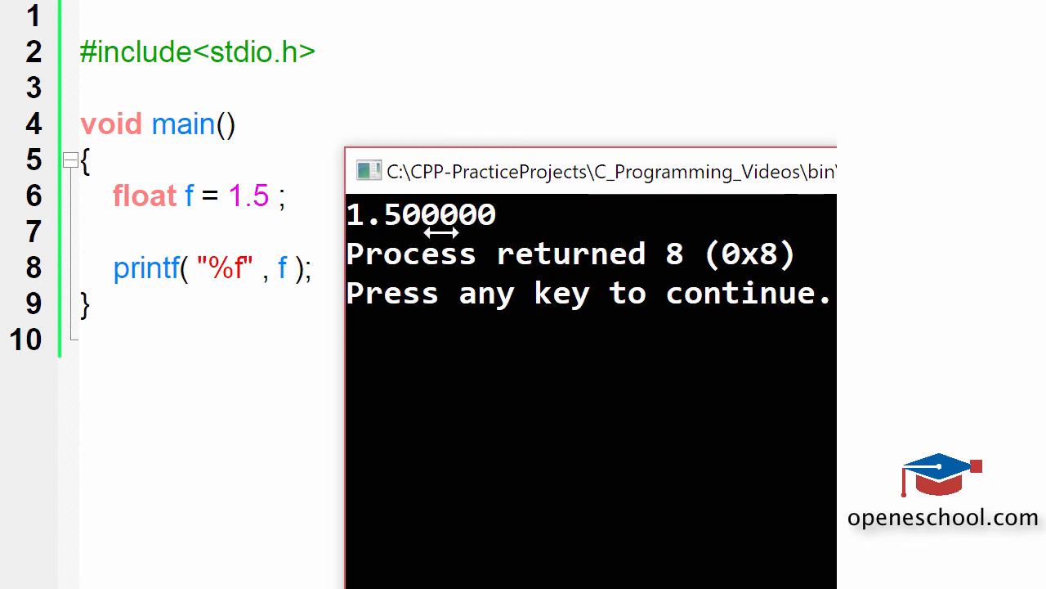
pyautogui.moveTo(431, 271)
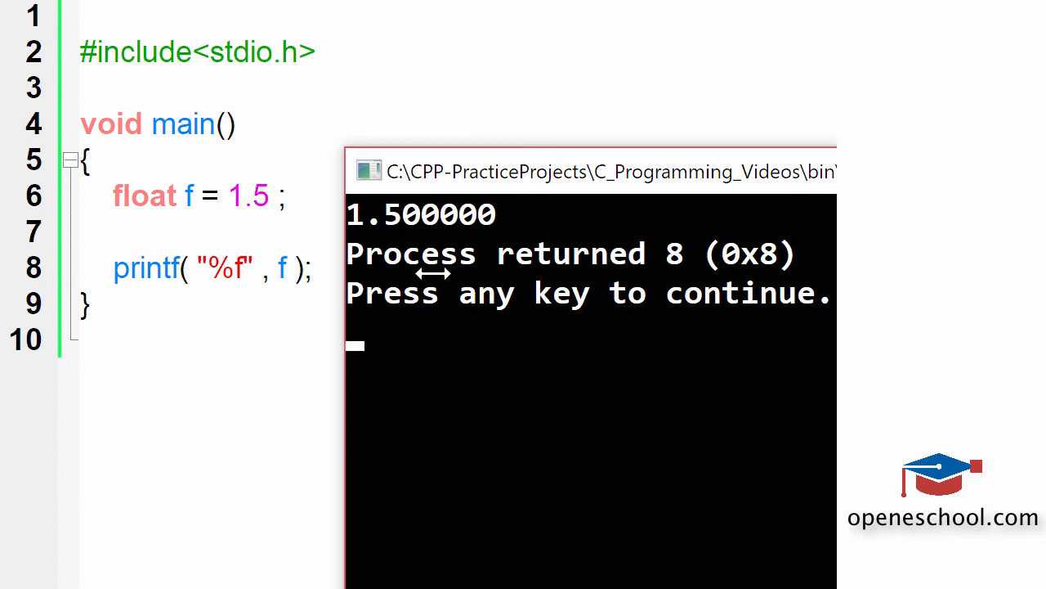
pyautogui.moveTo(501, 355)
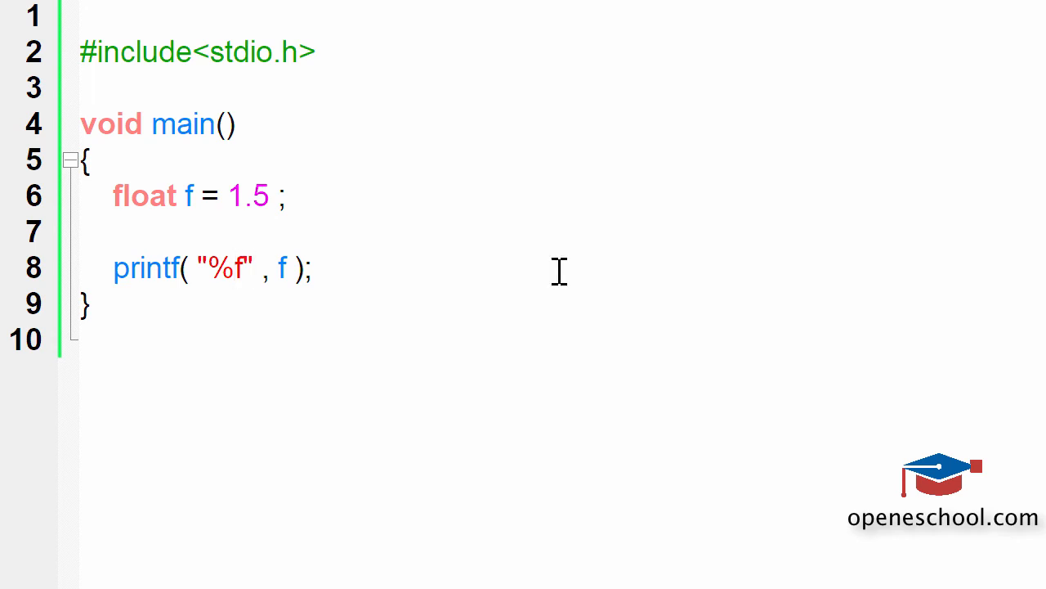
# Insert .2 into the specifier so the format reads %.2f.
pyautogui.write('.2')
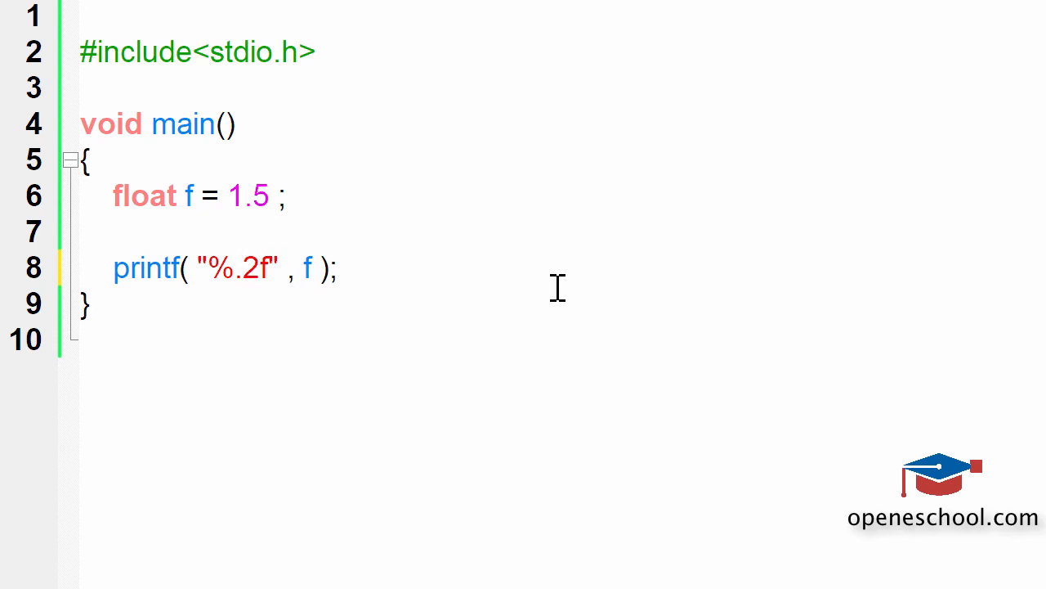
pyautogui.click(259, 268)
pyautogui.write('1')
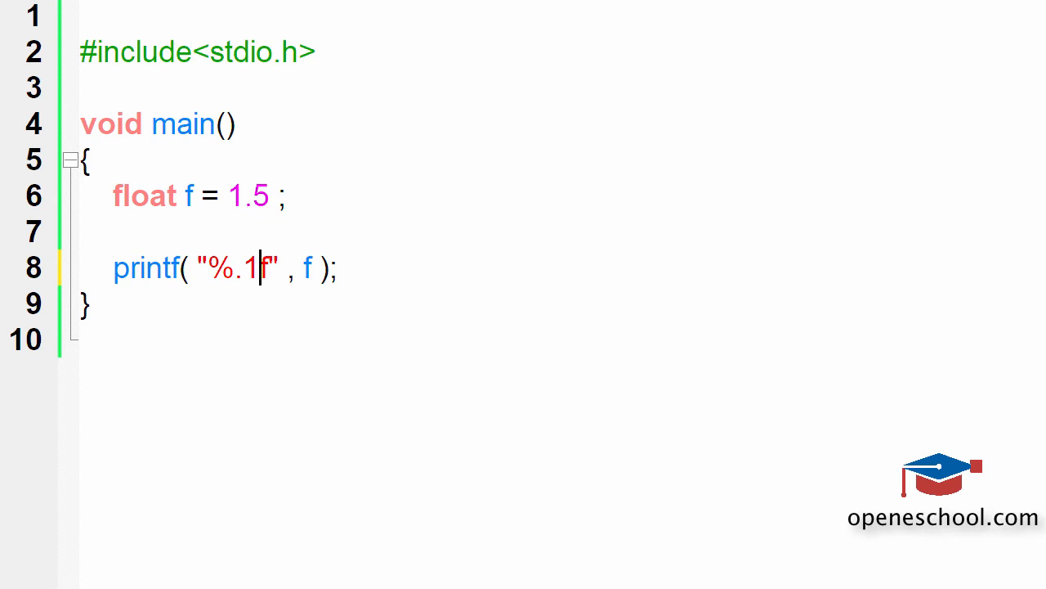
pyautogui.moveTo(231, 281)
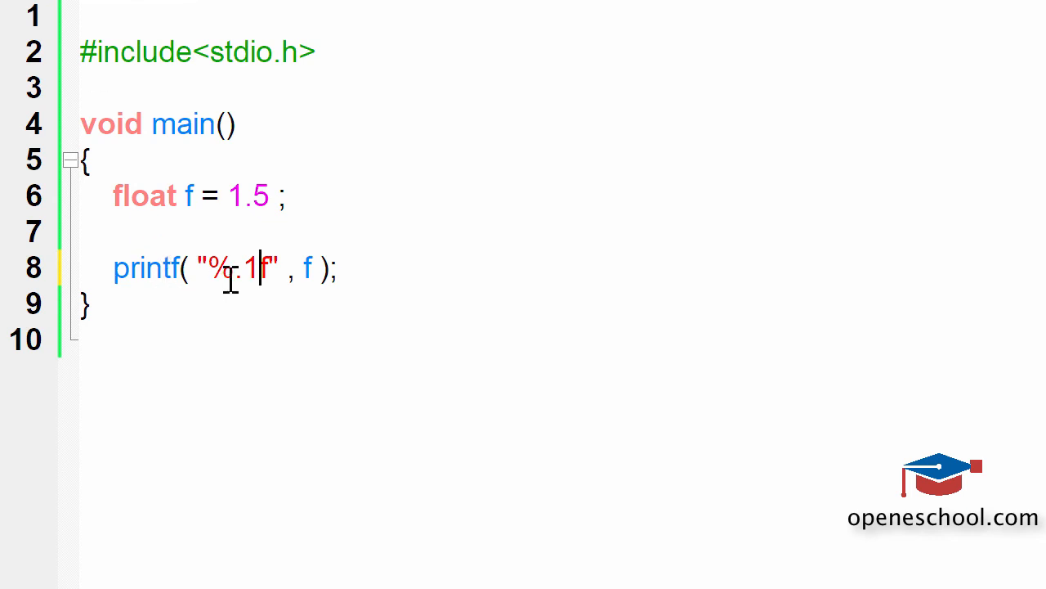
# Edit the precision digit so the format reads %.1f and select the 1.
pyautogui.press('Backspace')
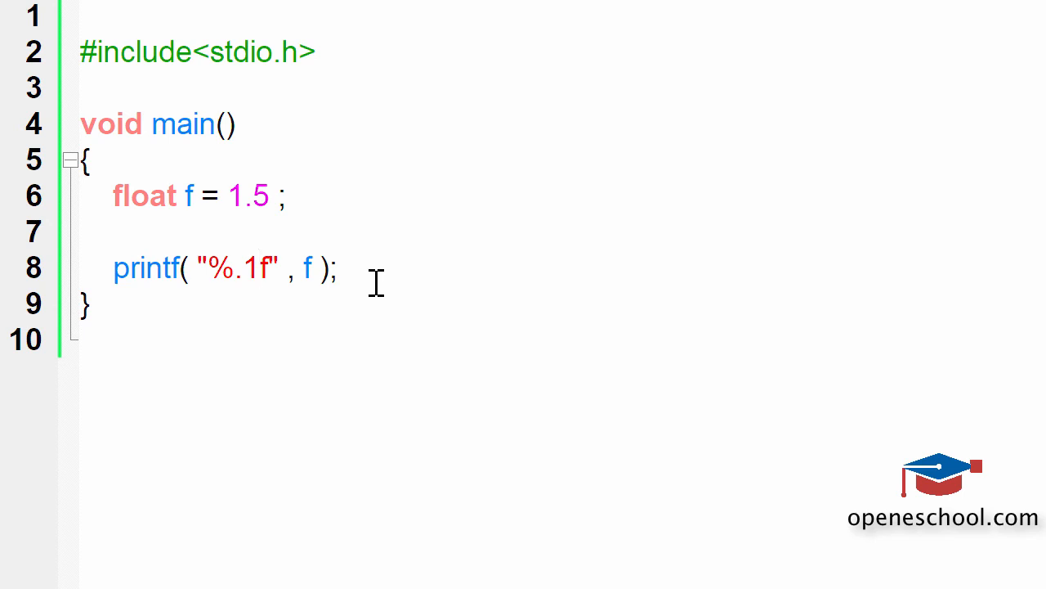
pyautogui.click(260, 268)
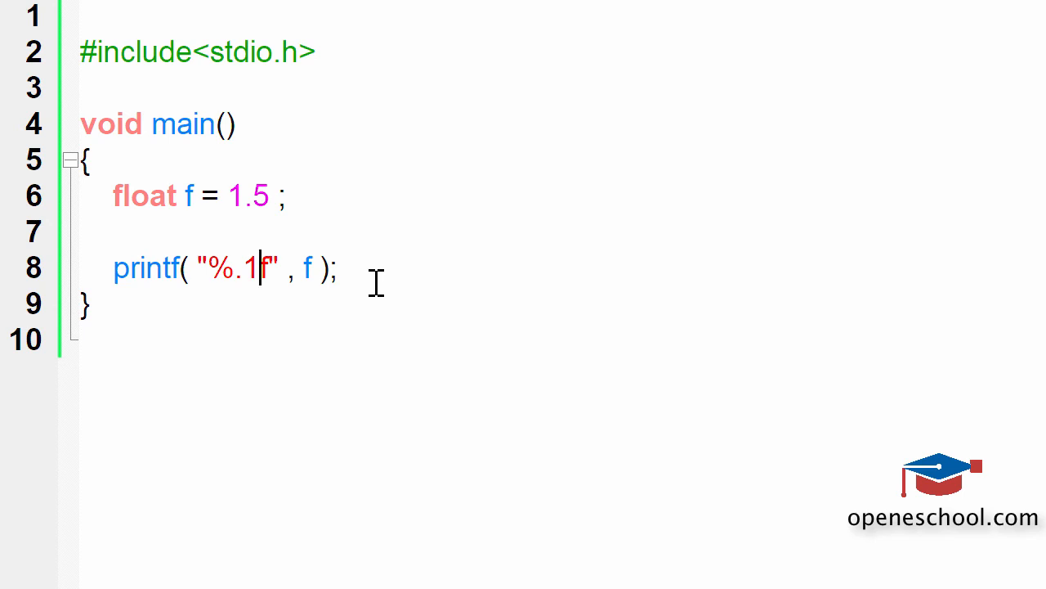
pyautogui.doubleClick(252, 268)
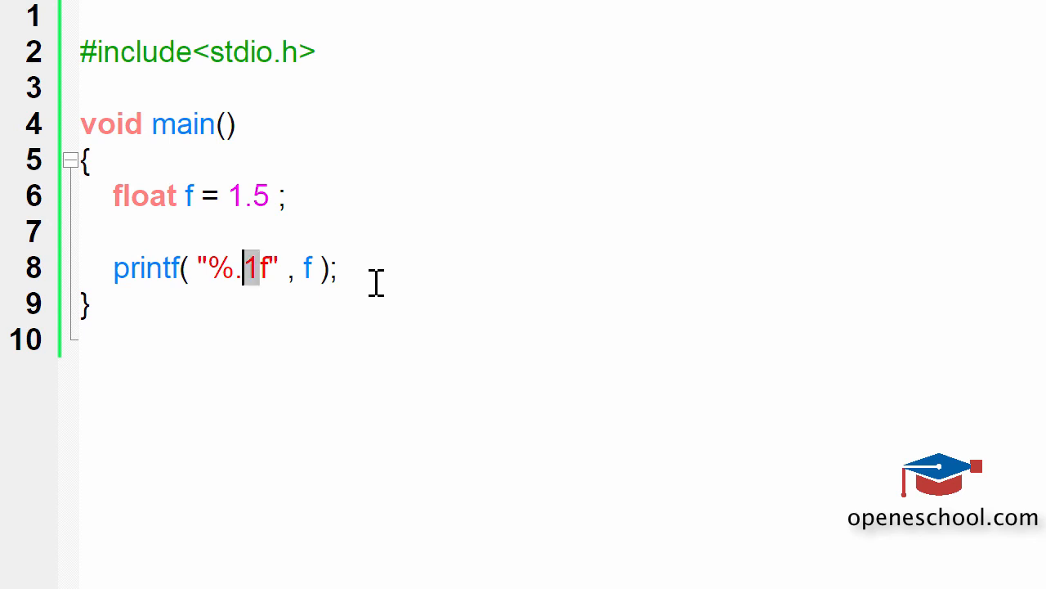